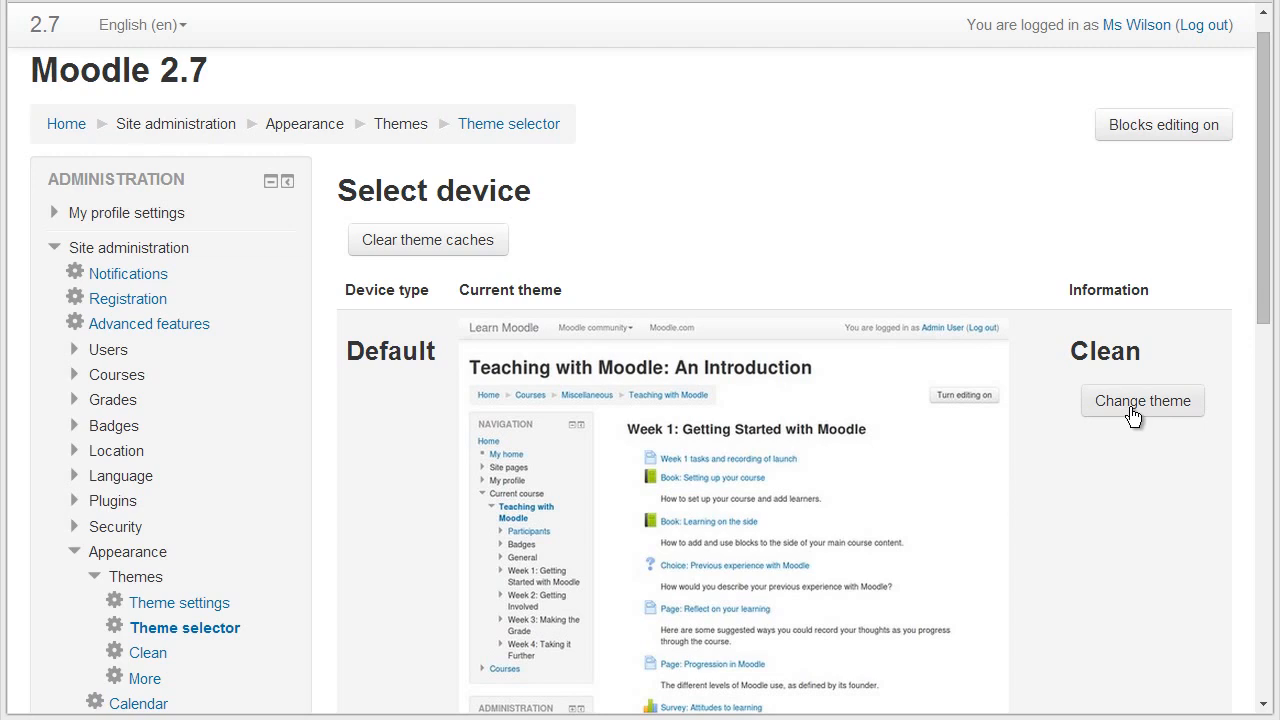
# - Switch the site theme to More via the theme selector and continue past the notice
pyautogui.click(1142, 400)
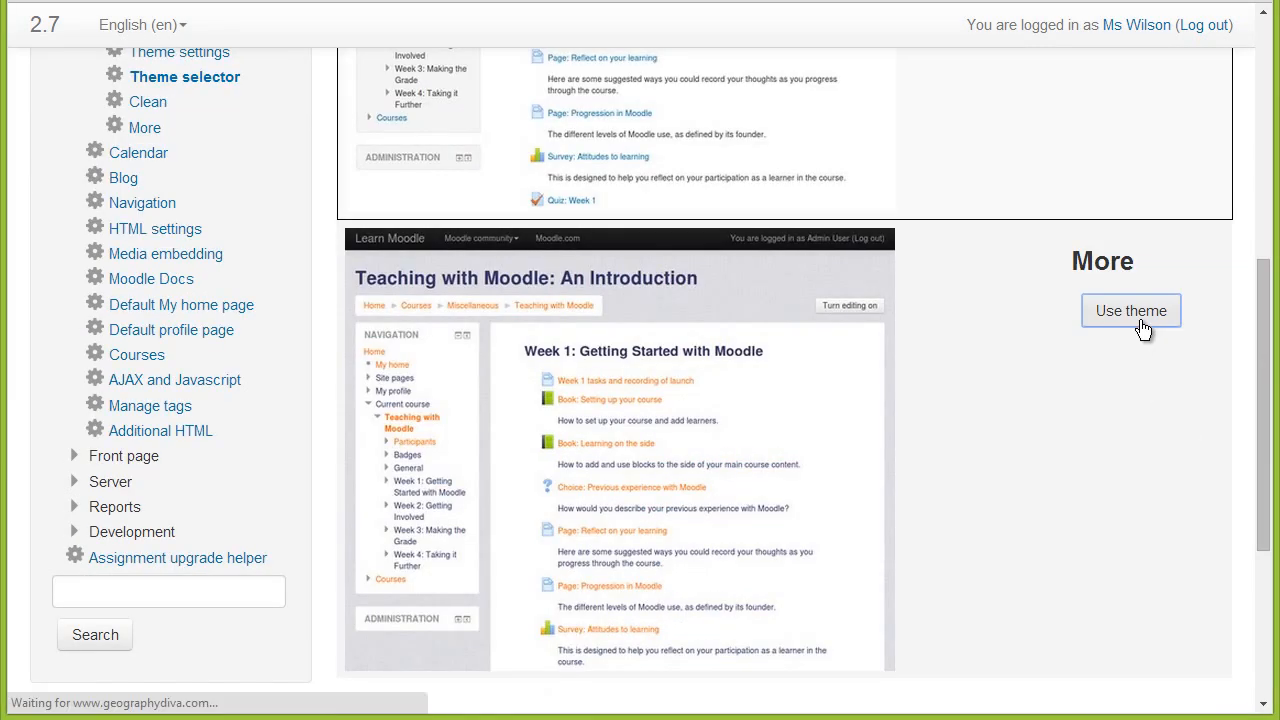
pyautogui.click(1132, 310)
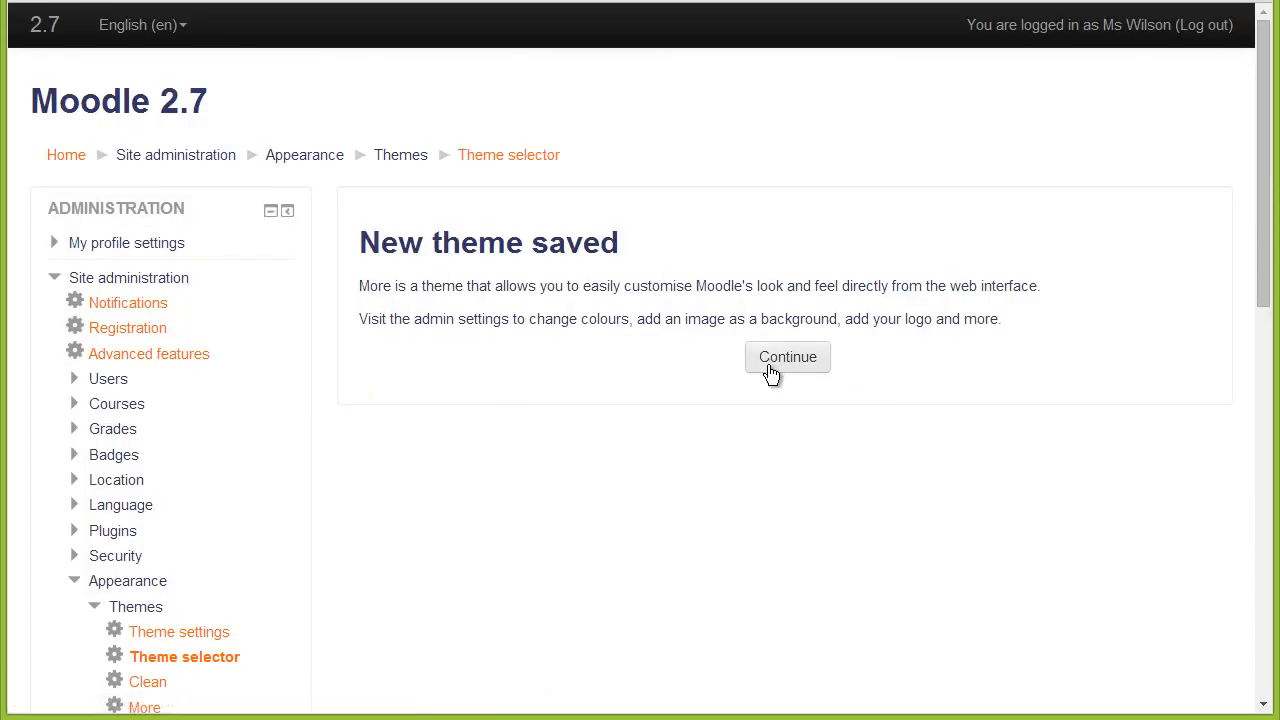
pyautogui.click(788, 356)
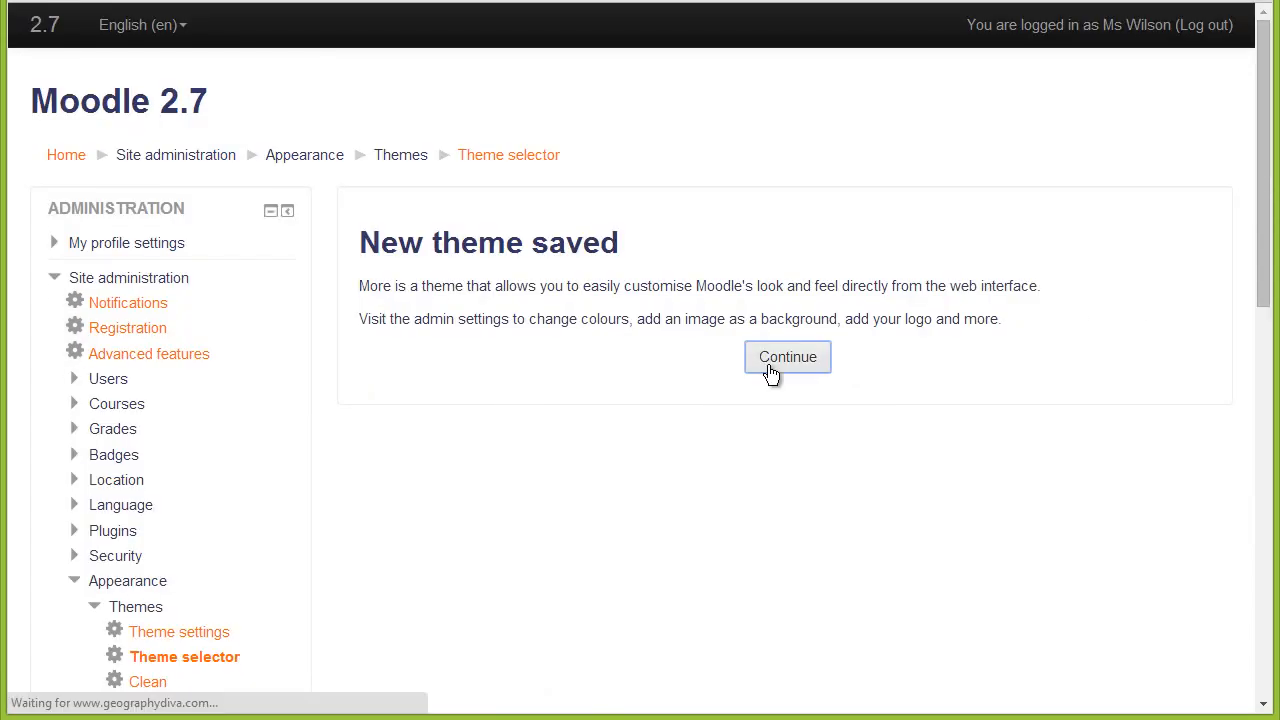
pyautogui.click(788, 356)
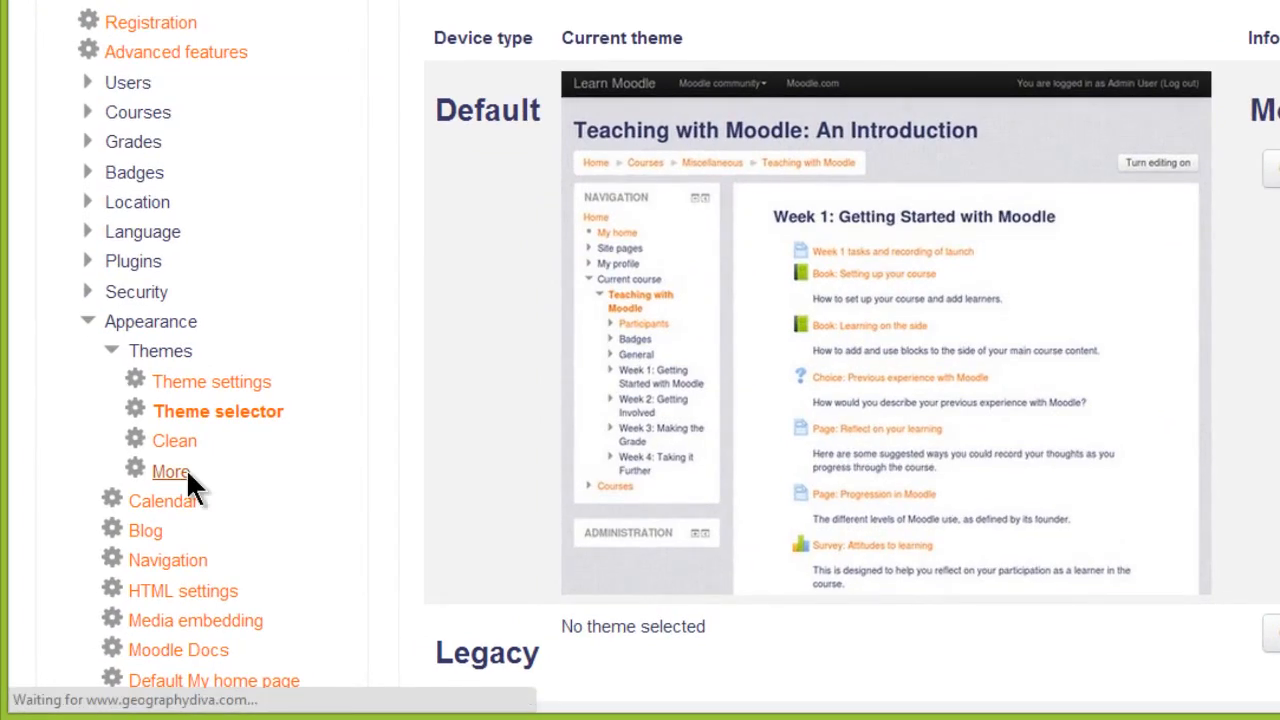
# - In the More theme settings, choose text colour #EF0083 and link colour #7394FC
pyautogui.click(170, 472)
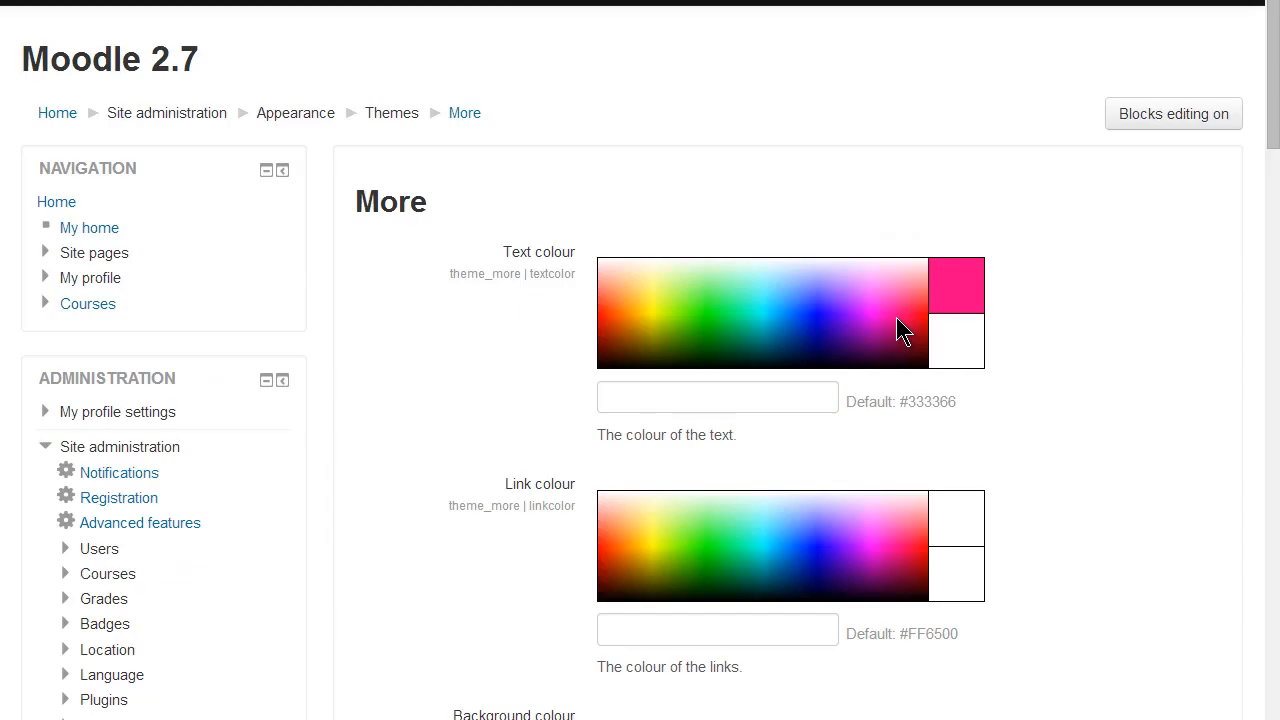
pyautogui.click(902, 328)
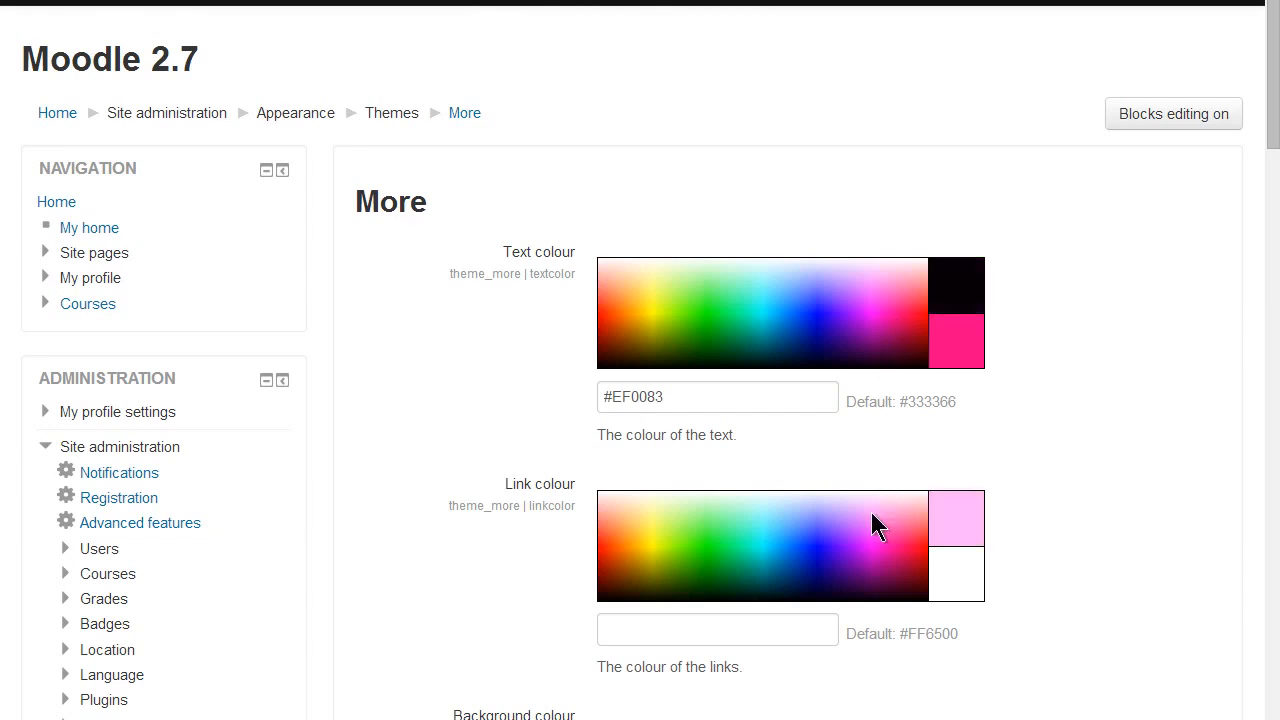
pyautogui.click(876, 520)
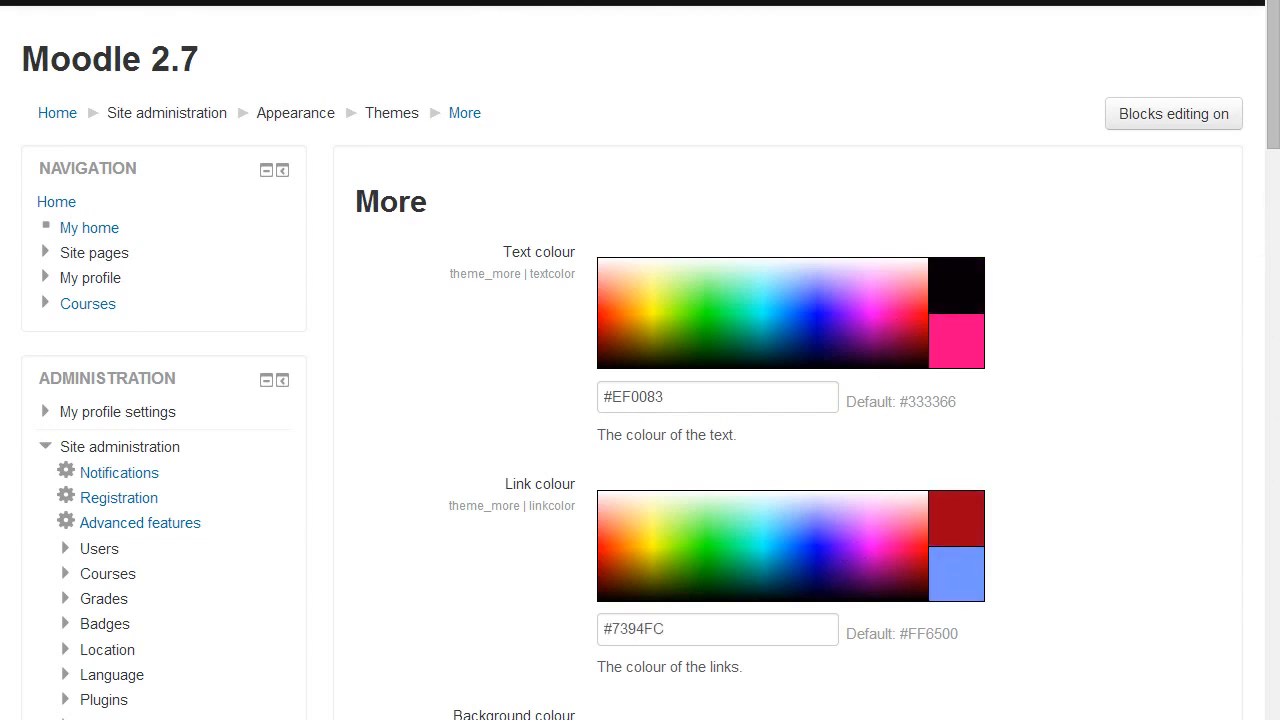
# - Set the uploaded blue background image to Repeat in the Background repeat setting
pyautogui.scroll(-3)
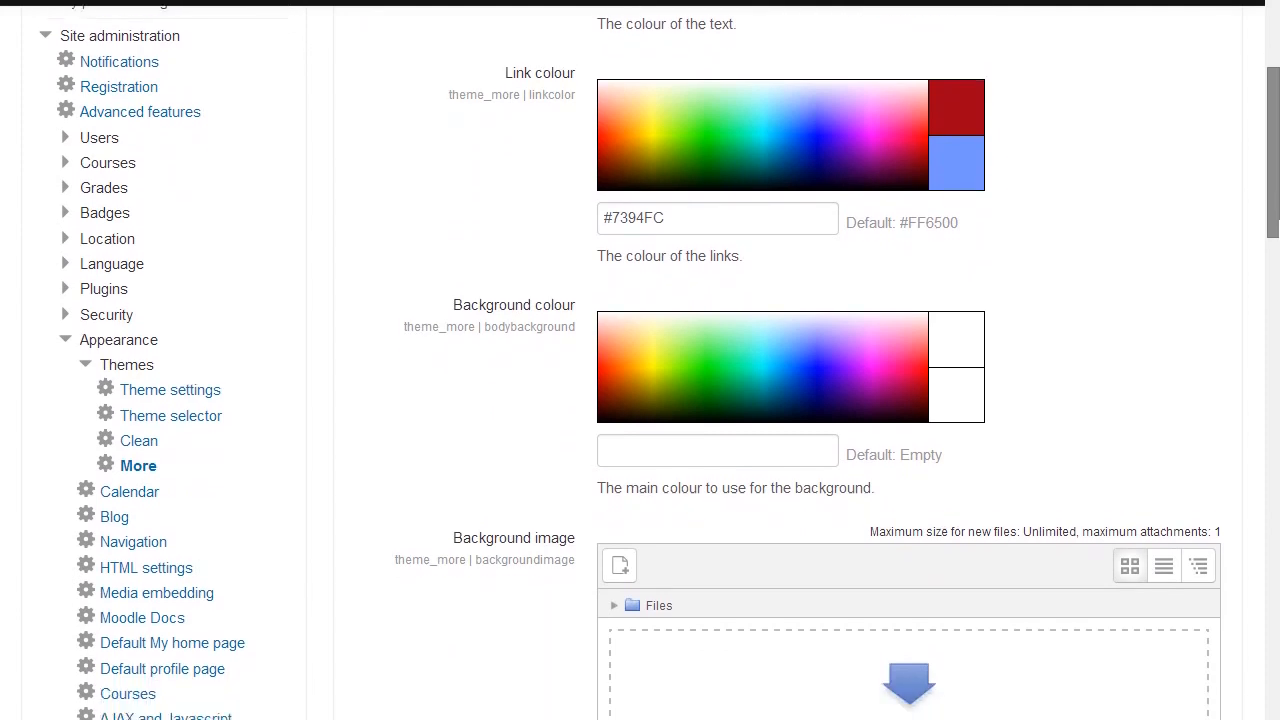
pyautogui.scroll(-3)
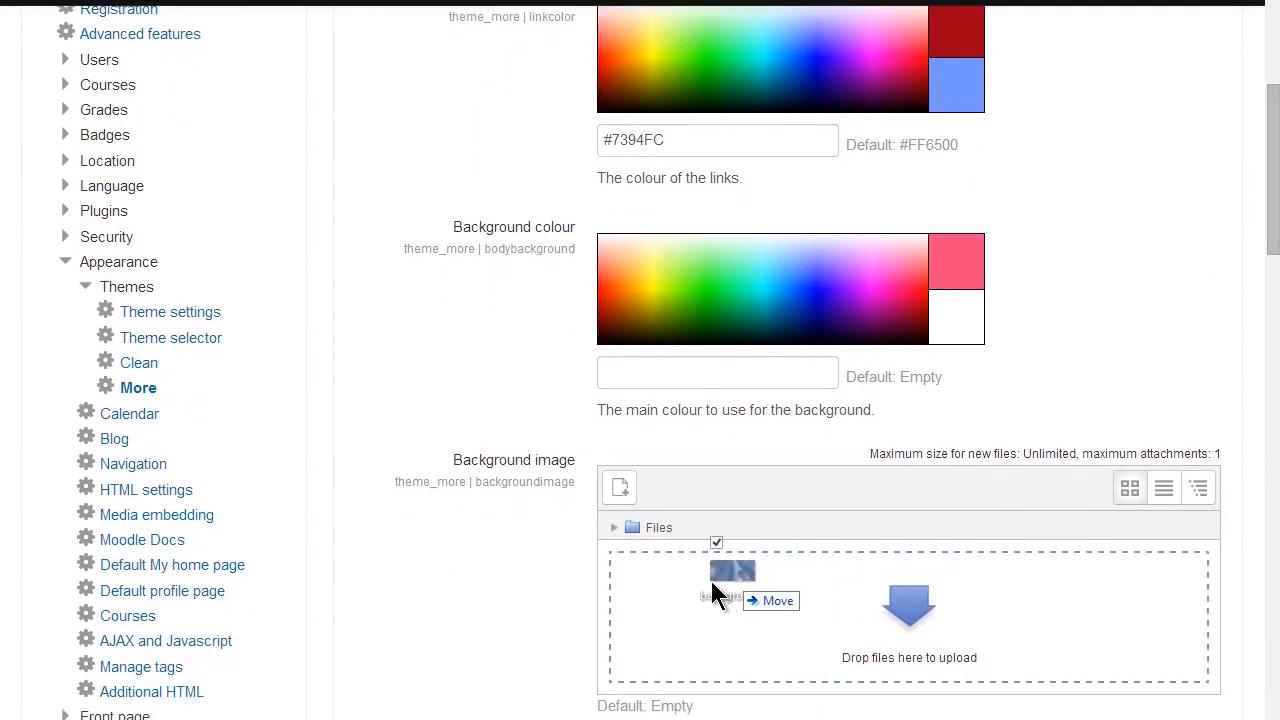
pyautogui.scroll(-3)
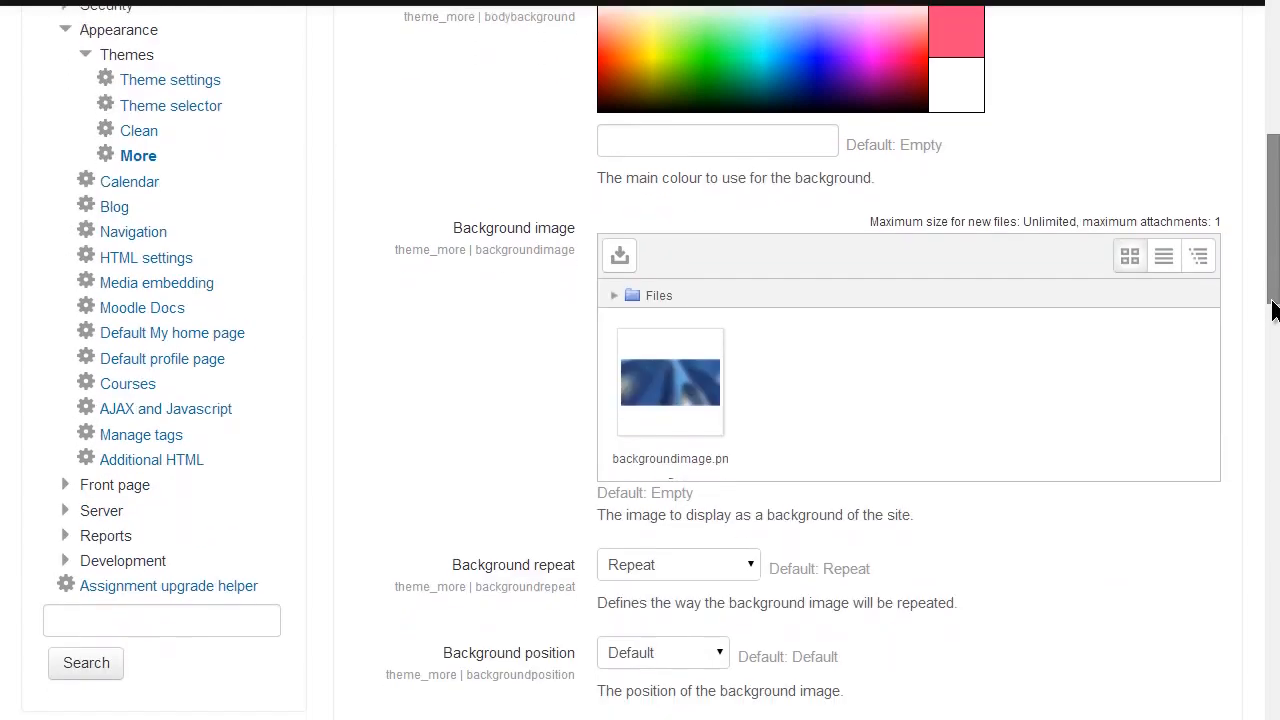
pyautogui.scroll(-3)
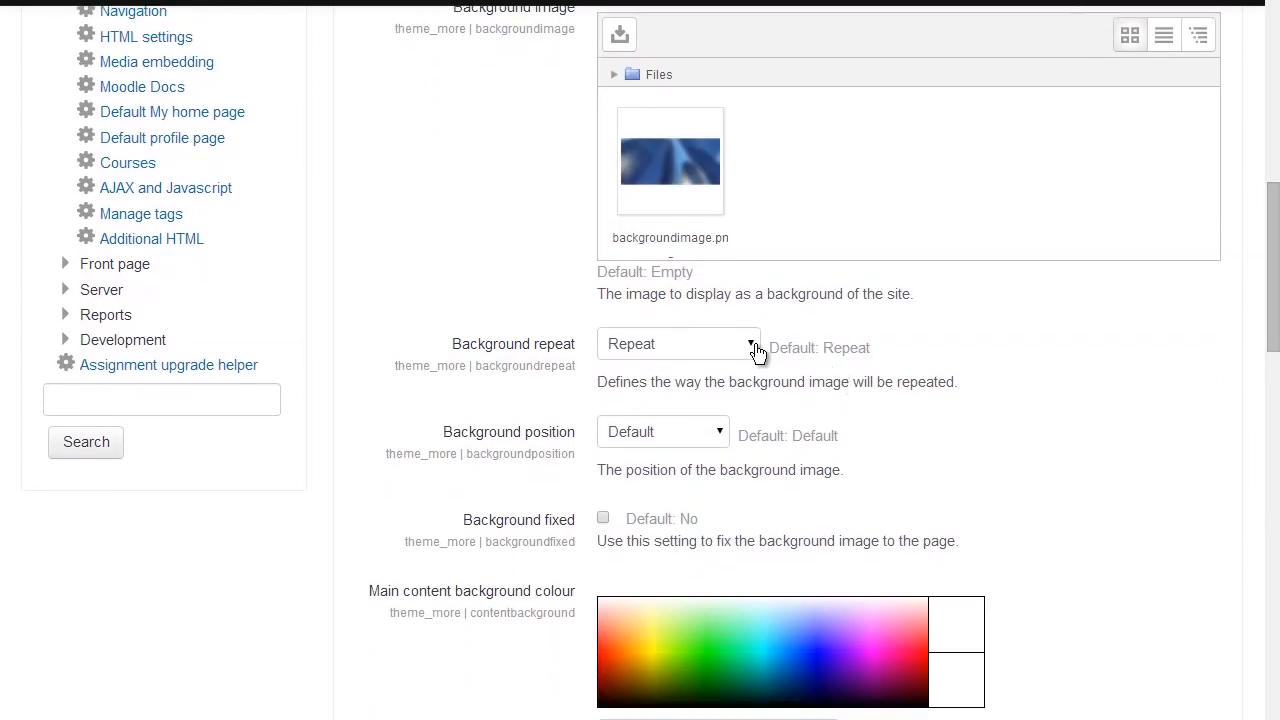
pyautogui.click(678, 344)
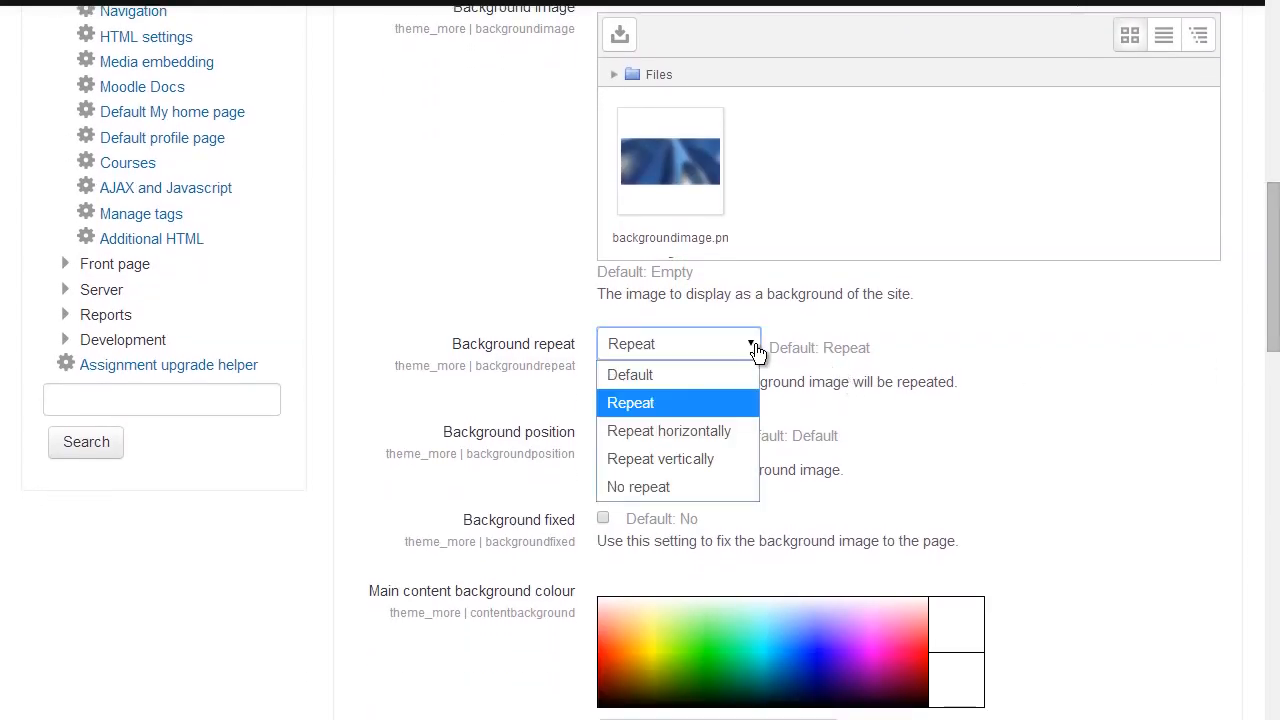
pyautogui.click(678, 432)
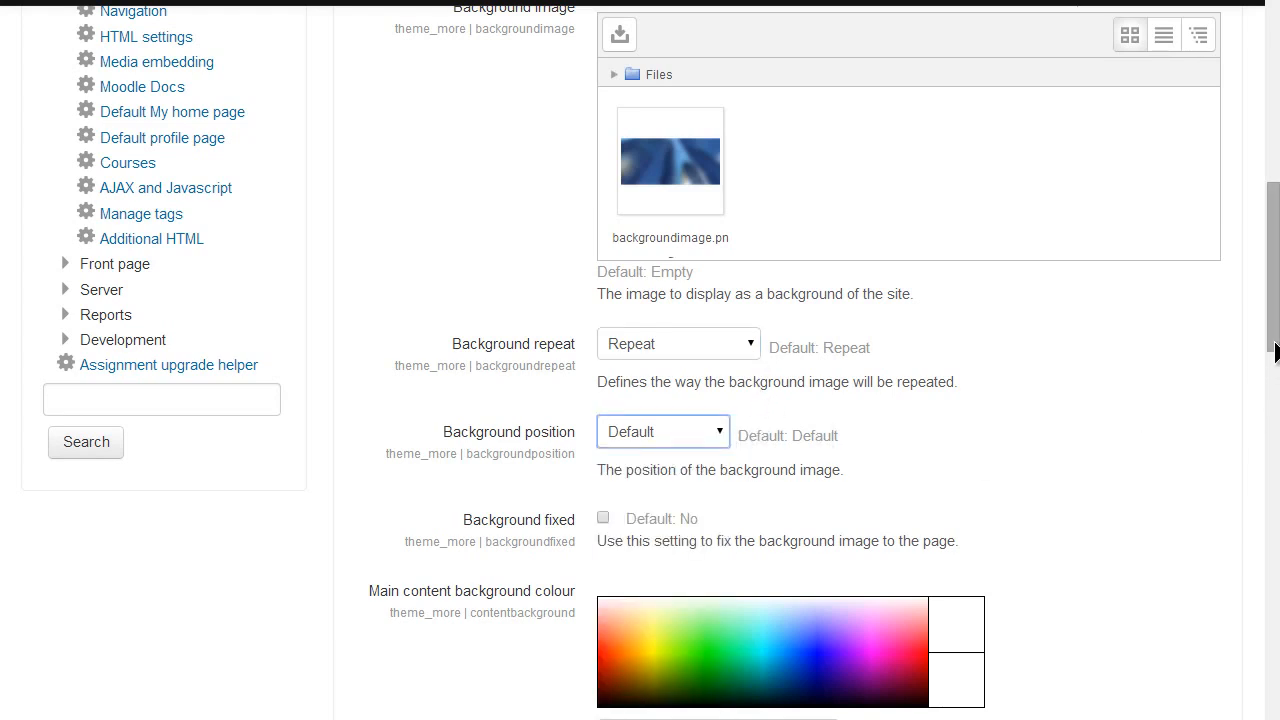
# - Enter the footnote 'This is a Moodle 2.7 site using a customised MORE theme.'
pyautogui.scroll(-3)
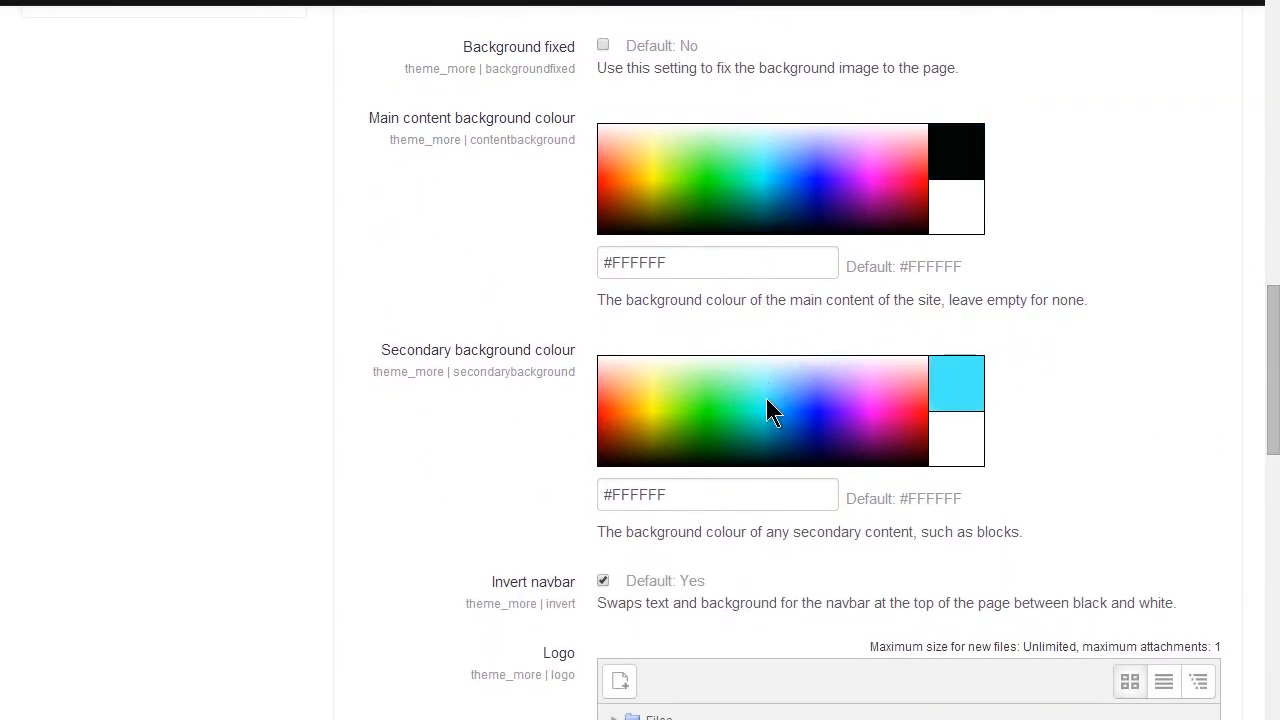
pyautogui.click(772, 412)
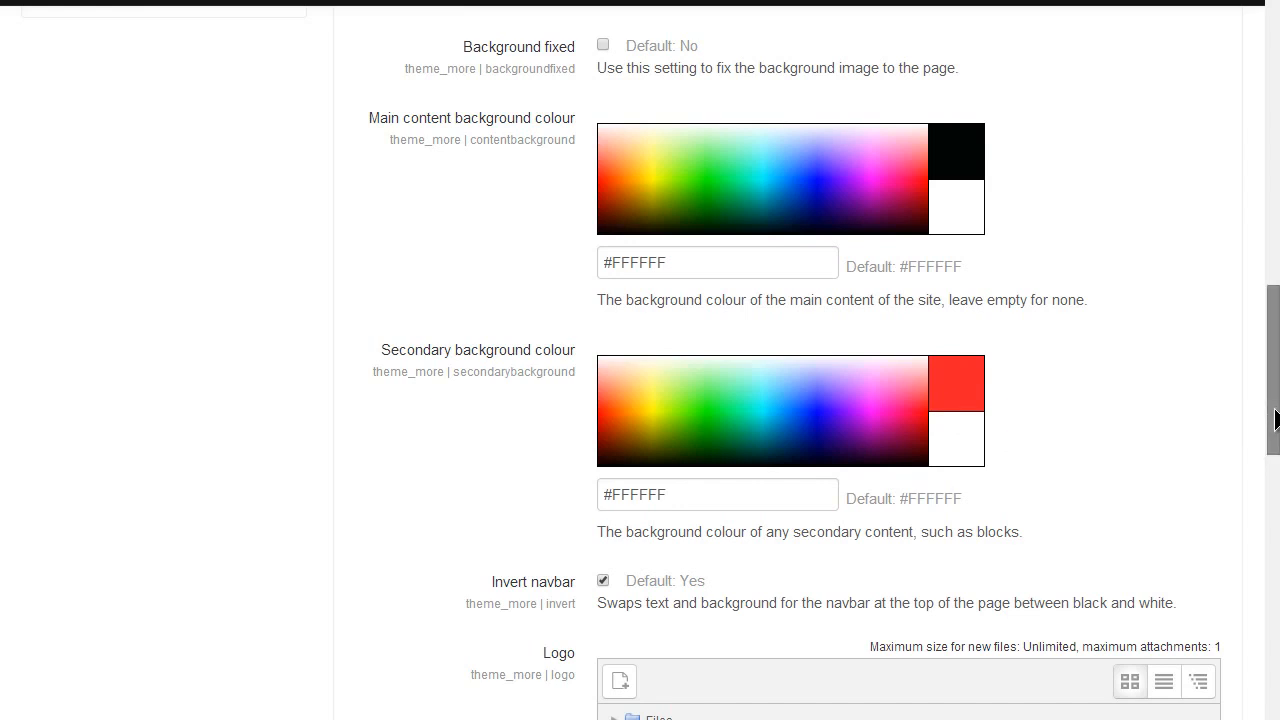
pyautogui.scroll(-3)
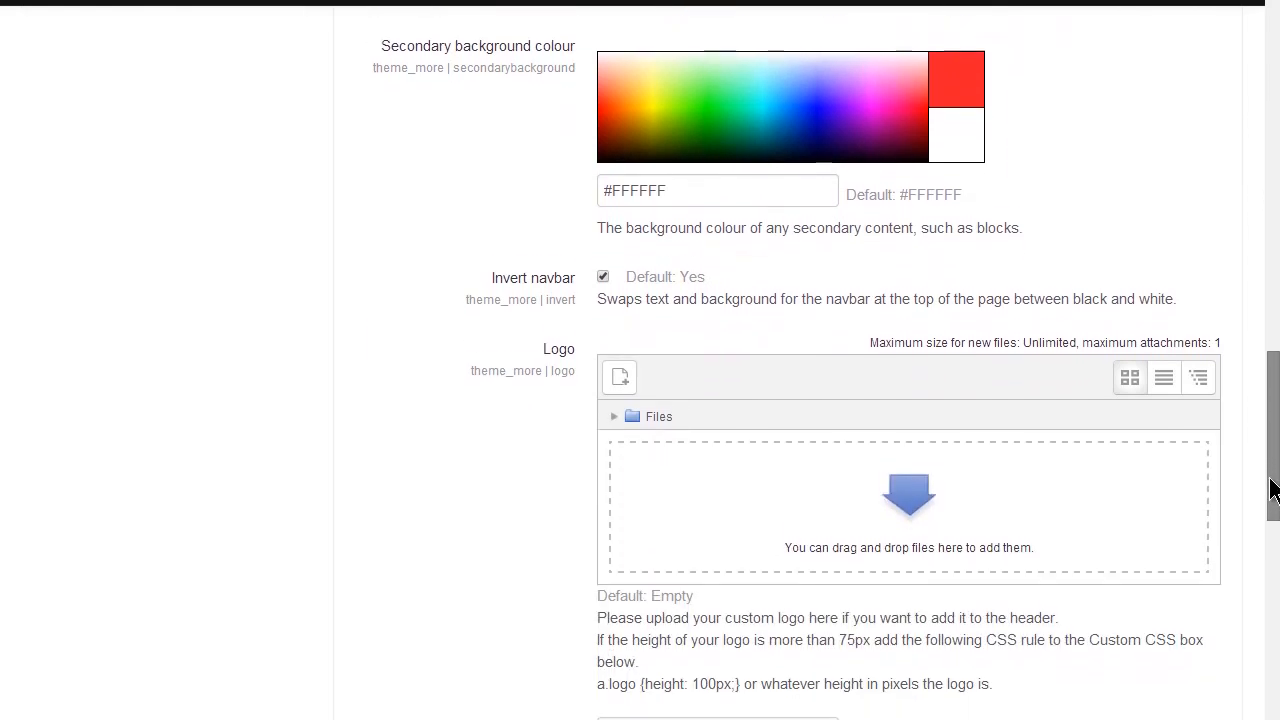
pyautogui.scroll(-3)
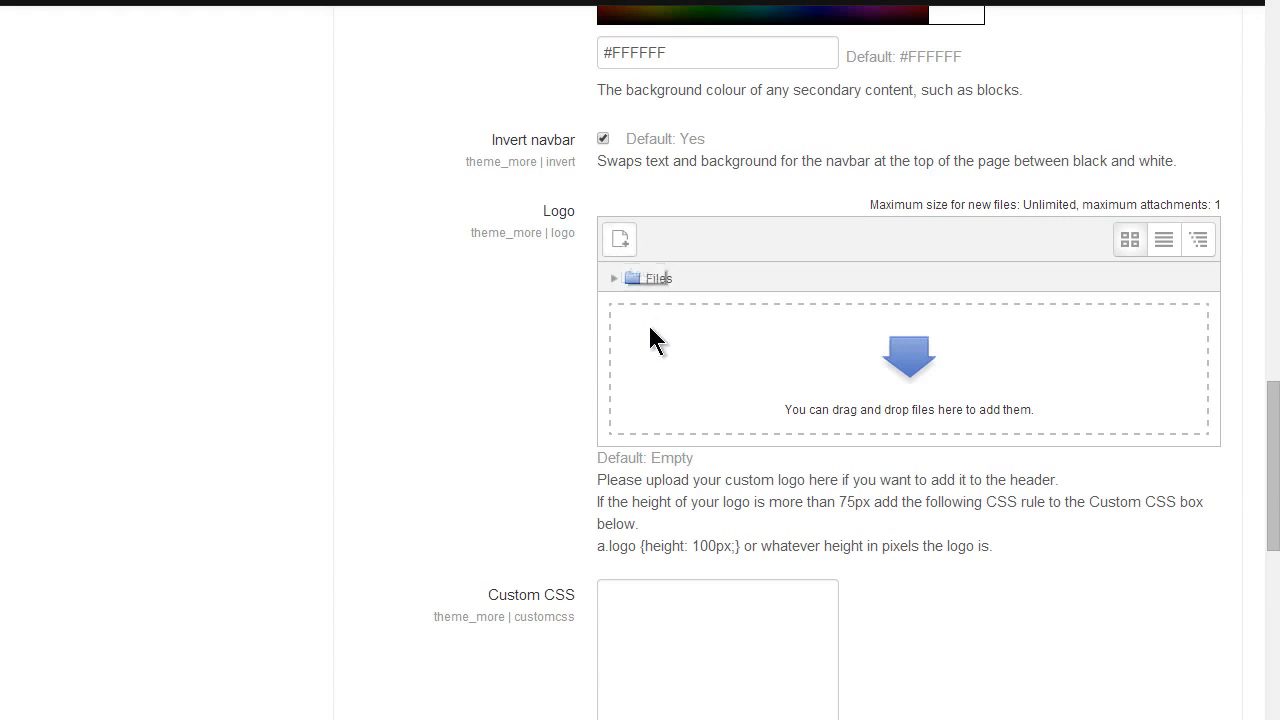
pyautogui.scroll(-3)
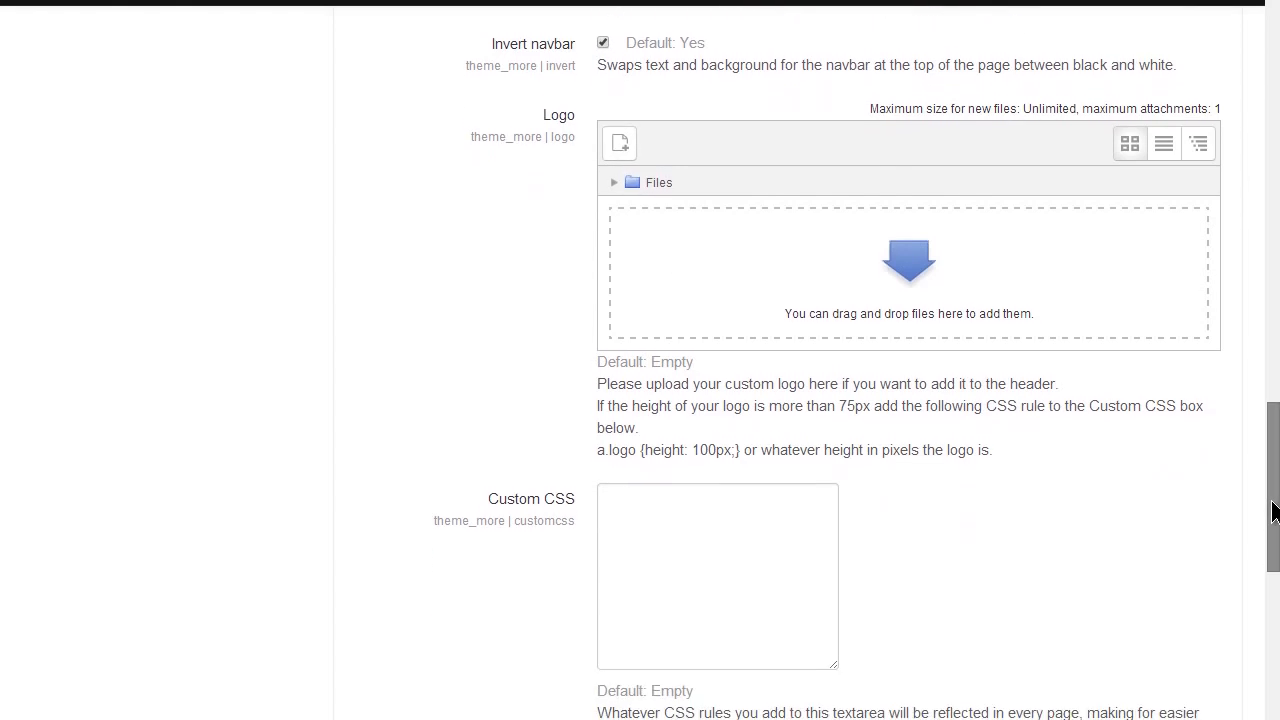
pyautogui.scroll(-3)
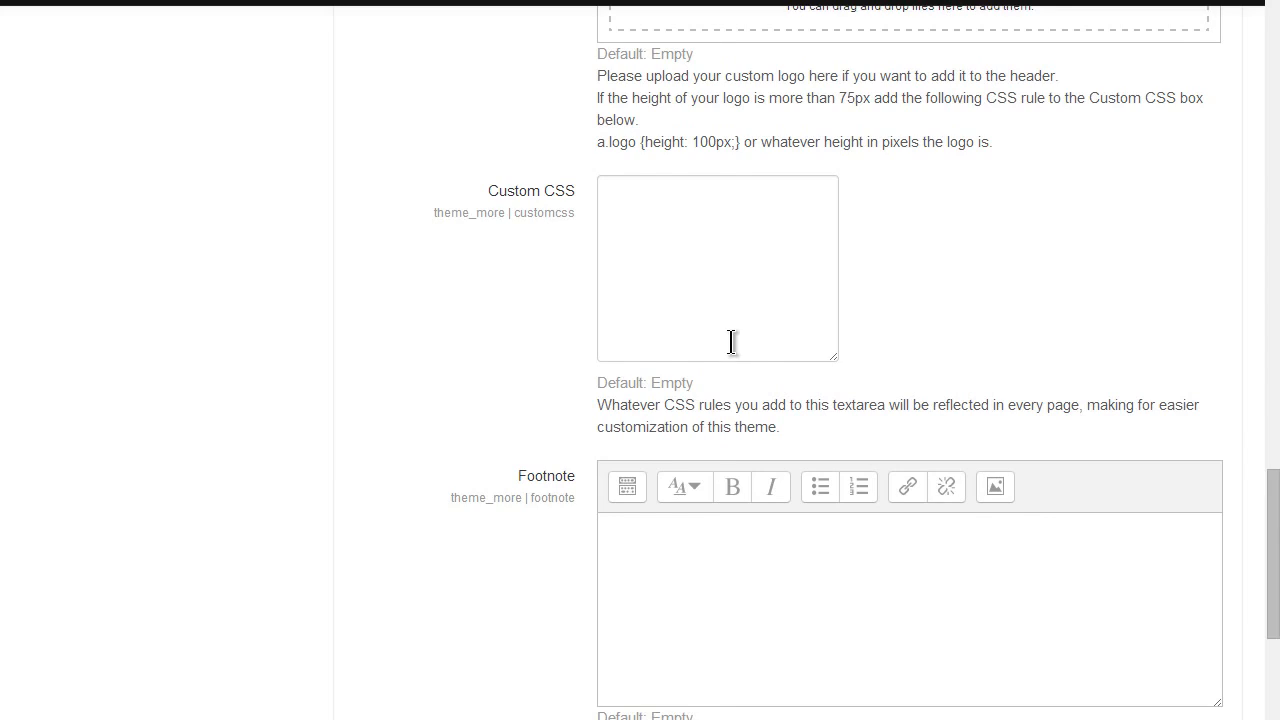
pyautogui.write('This is a Moodle 2.7 site using a customised MORE theme.')
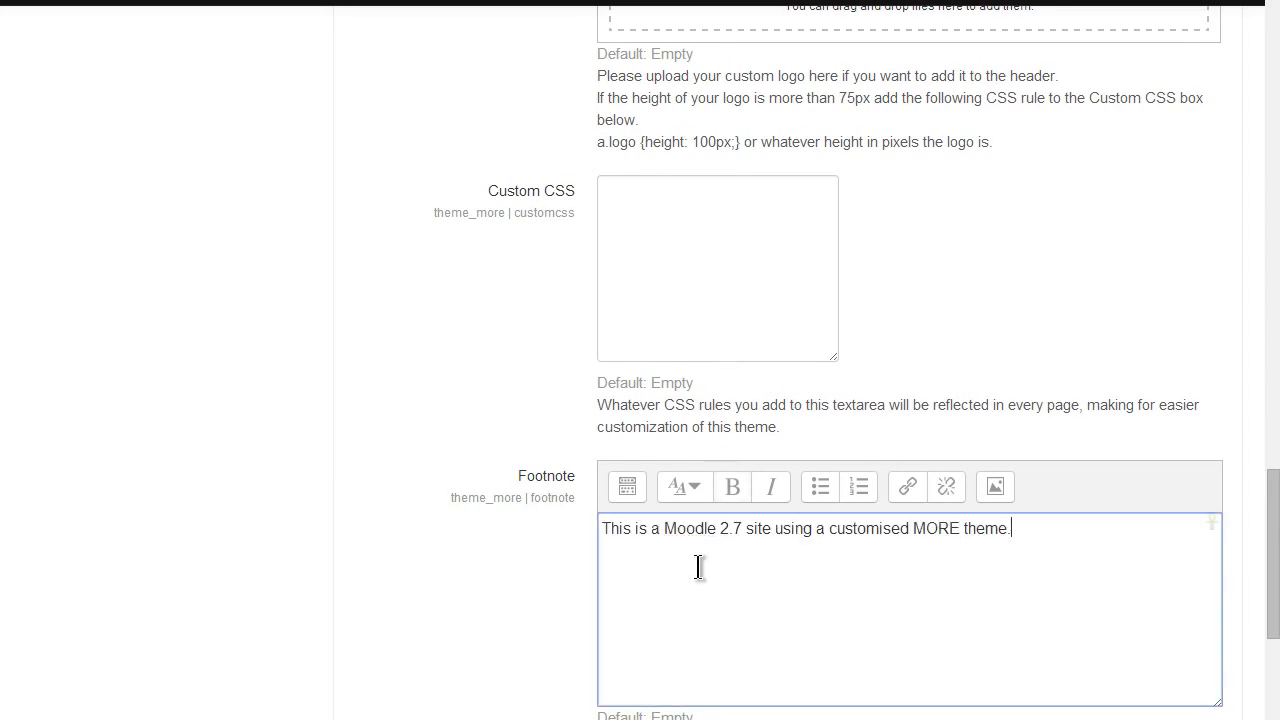
# - Save the More theme settings so the site shows the customised theme
pyautogui.scroll(-3)
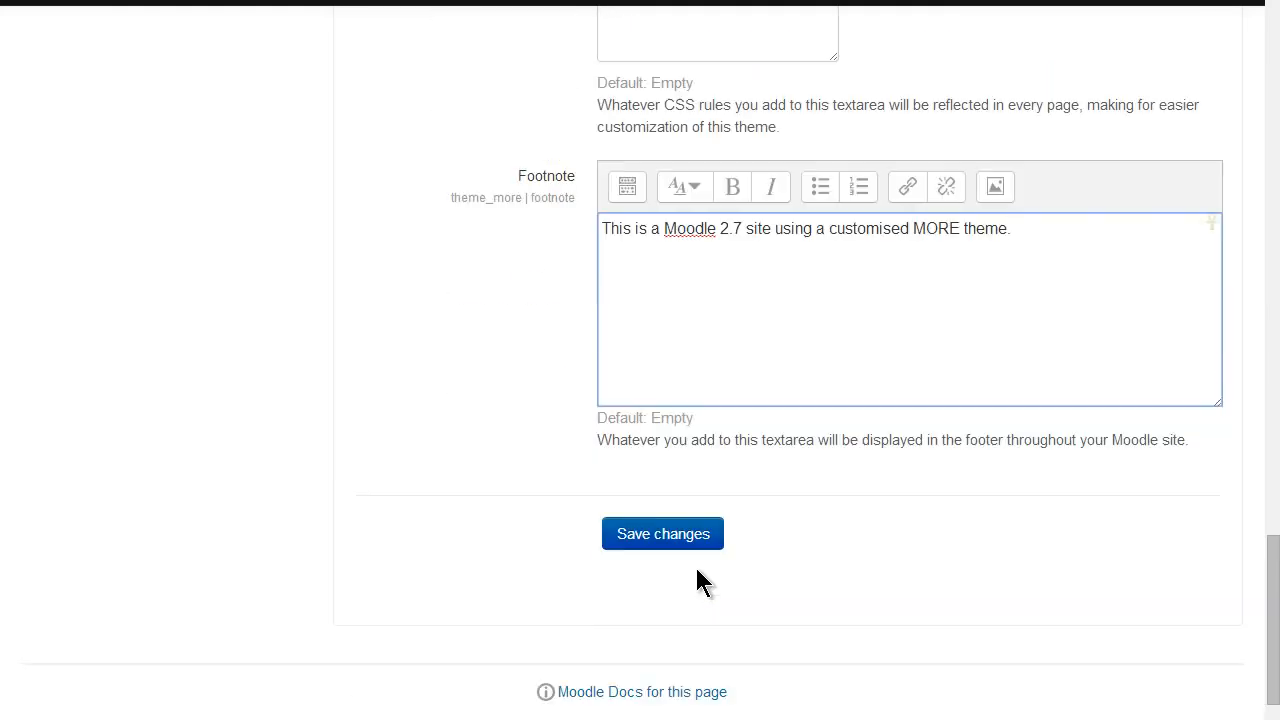
pyautogui.click(662, 532)
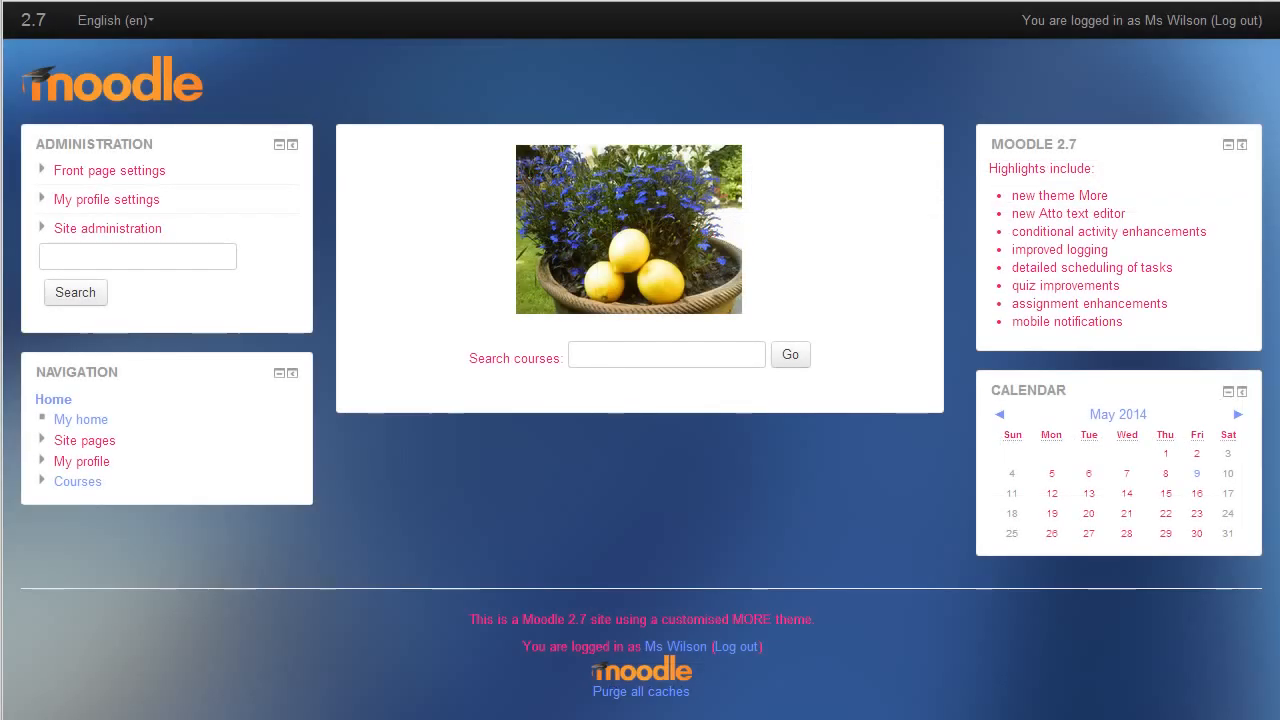